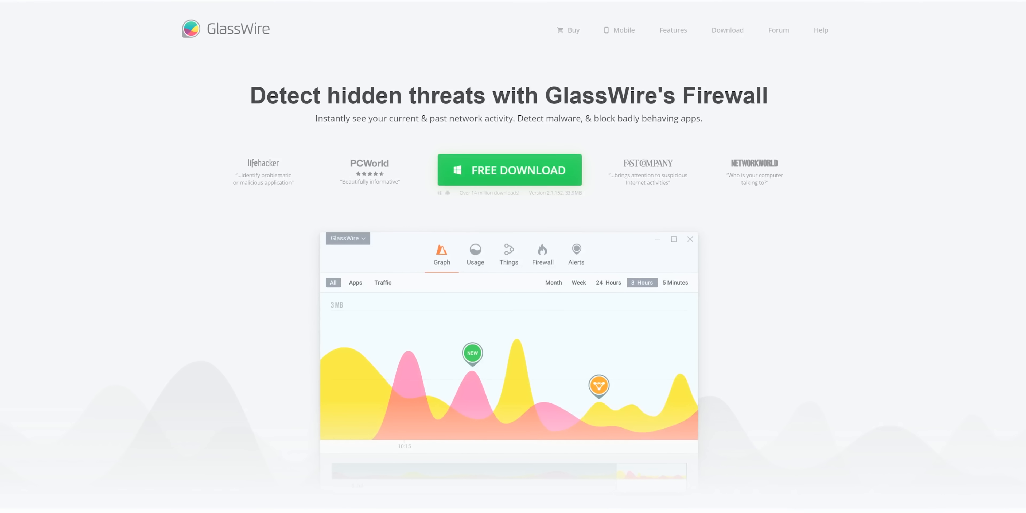
{"action": "scroll", "scroll_direction": "down", "scroll_amount": 3}
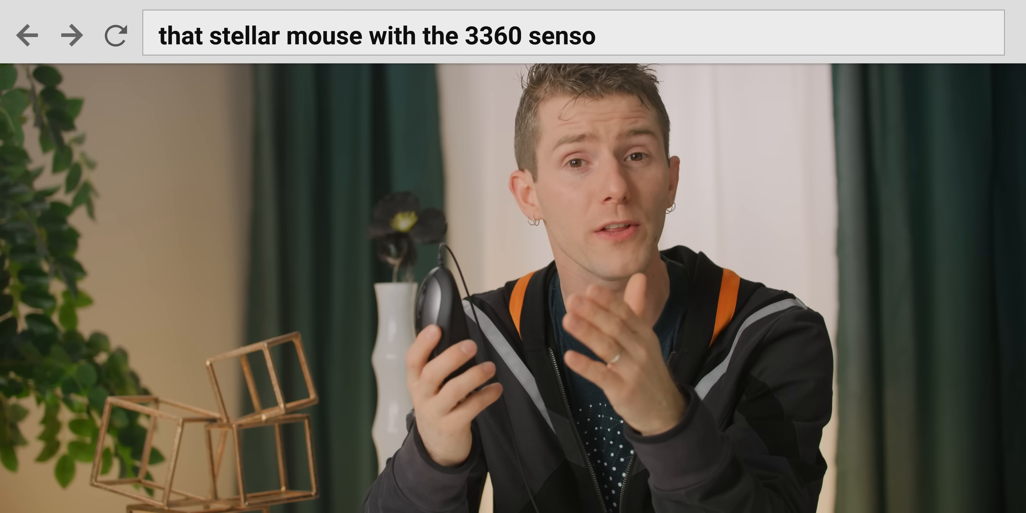
{"action": "key", "text": "Enter"}
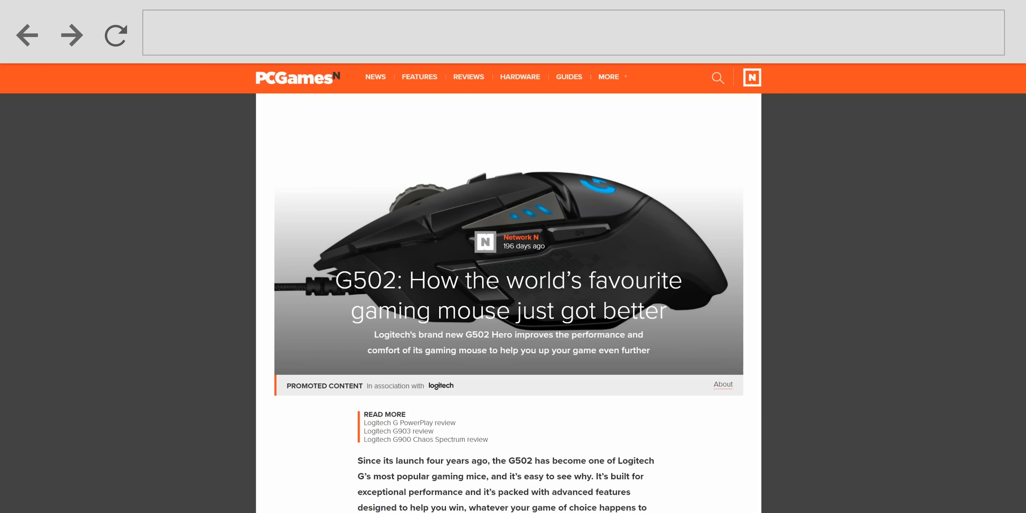
{"action": "type", "text": "that wireless mouse with 250hr bat life"}
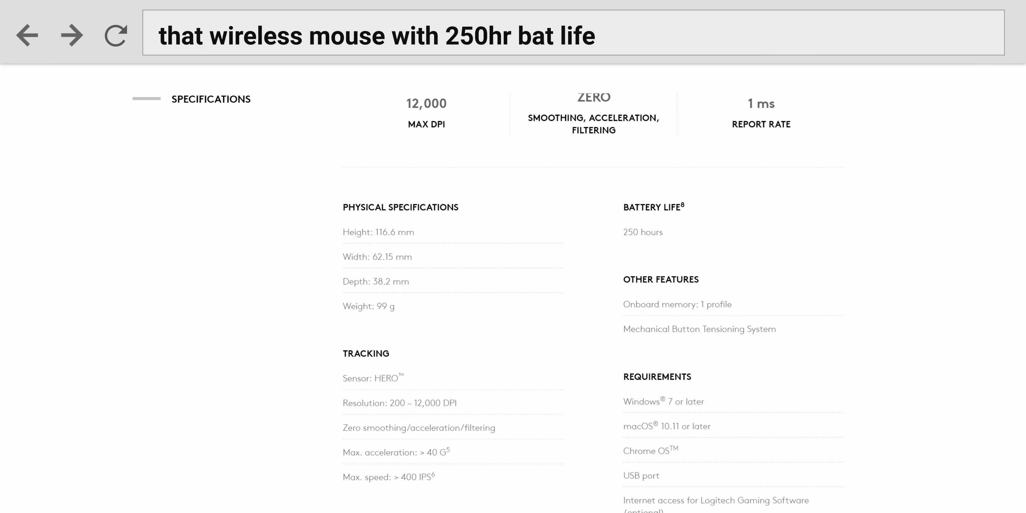
{"action": "double_click", "coordinate": [642, 232]}
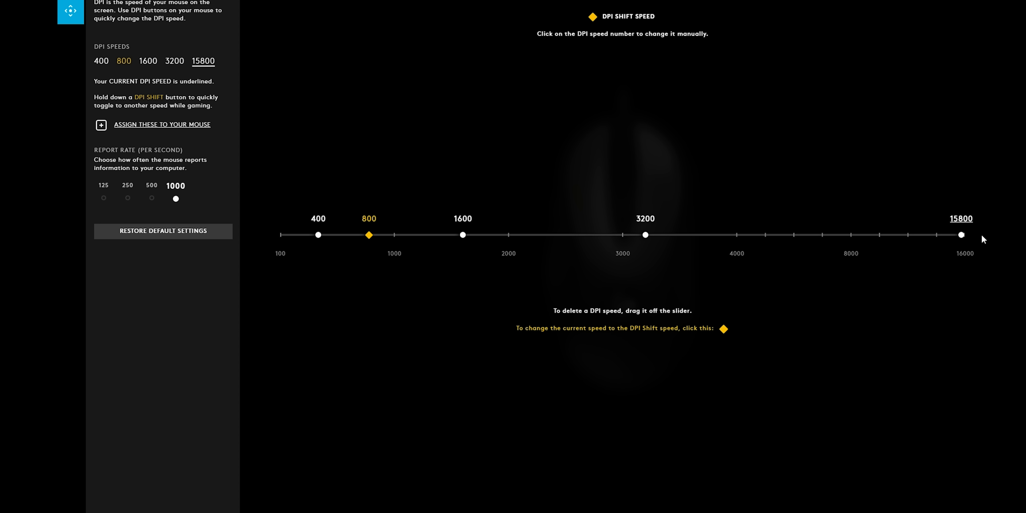
{"action": "left_click_drag", "start_coordinate": [960, 235], "coordinate": [965, 235]}
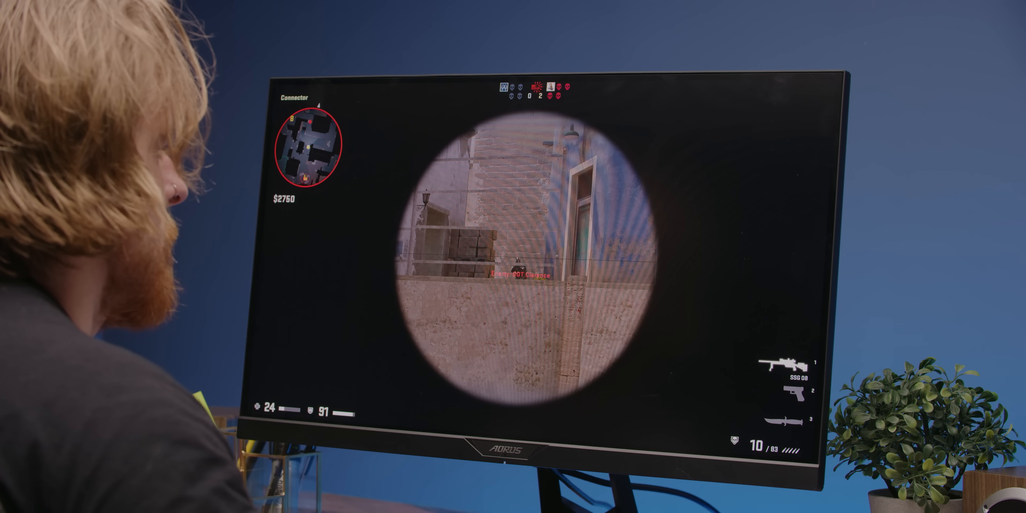
{"action": "left_click", "coordinate": [518, 269]}
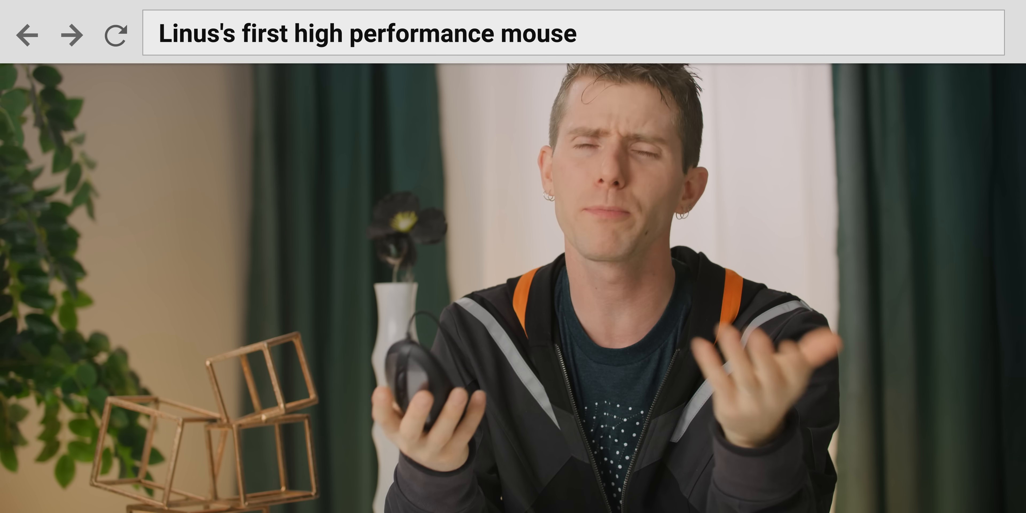
{"action": "type", "text": "that +$10 Ra"}
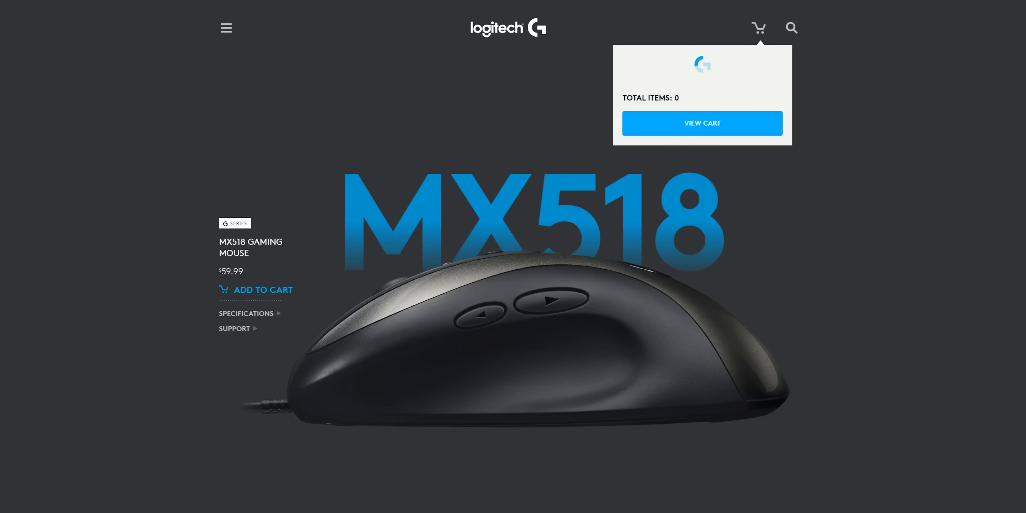
{"action": "left_click", "coordinate": [257, 289]}
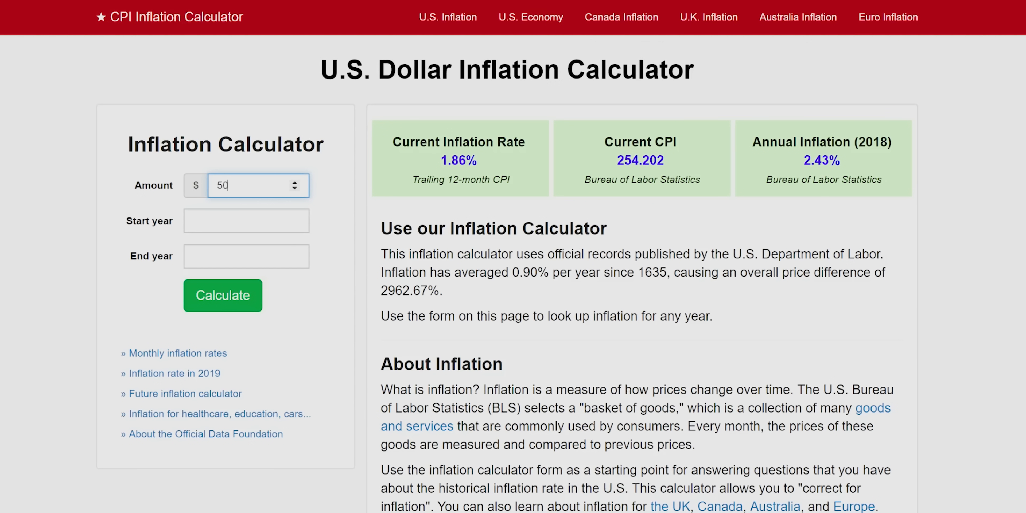
{"action": "left_click", "coordinate": [240, 256]}
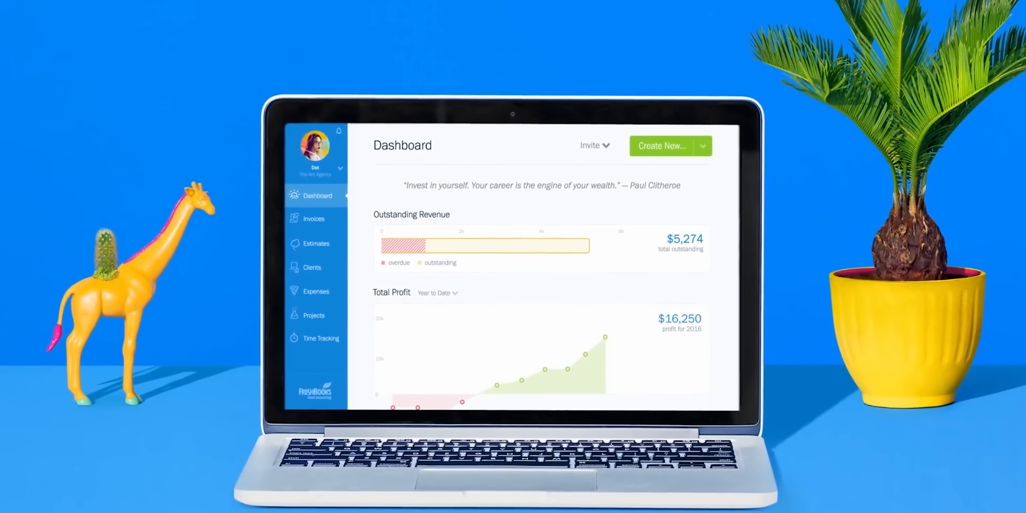
{"action": "left_click", "coordinate": [314, 222]}
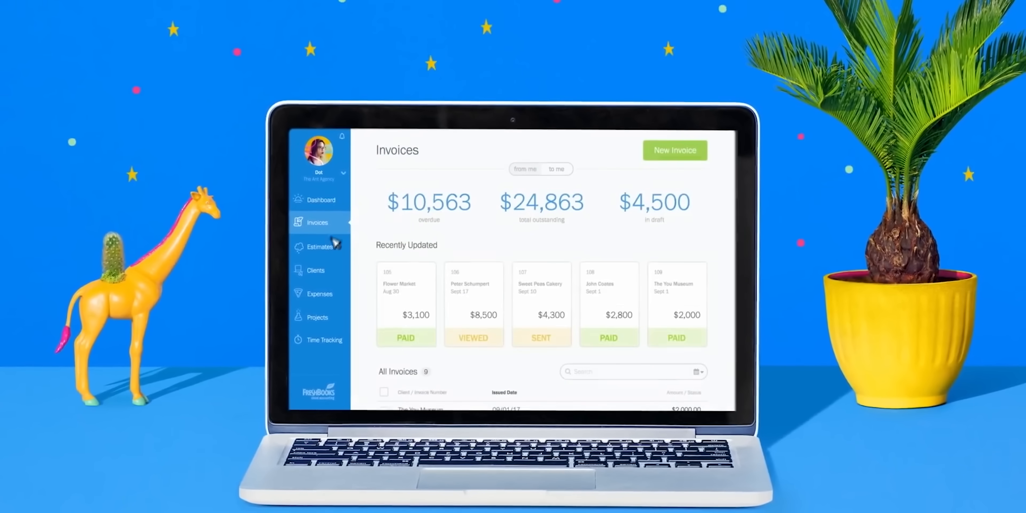